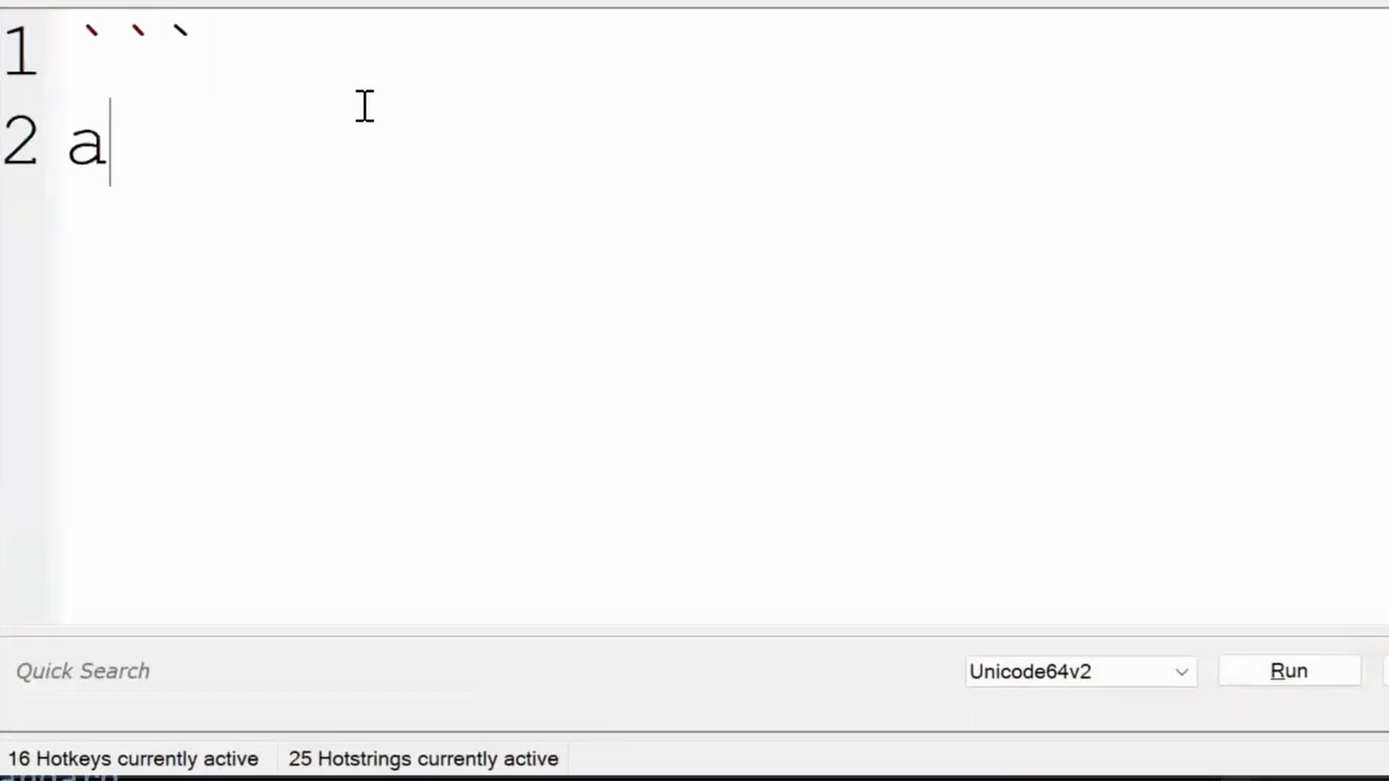
# Draft a ``` fenced block with 'add your text' and the sentence 'im talking about `this` and that'
pyautogui.write('dd your text')
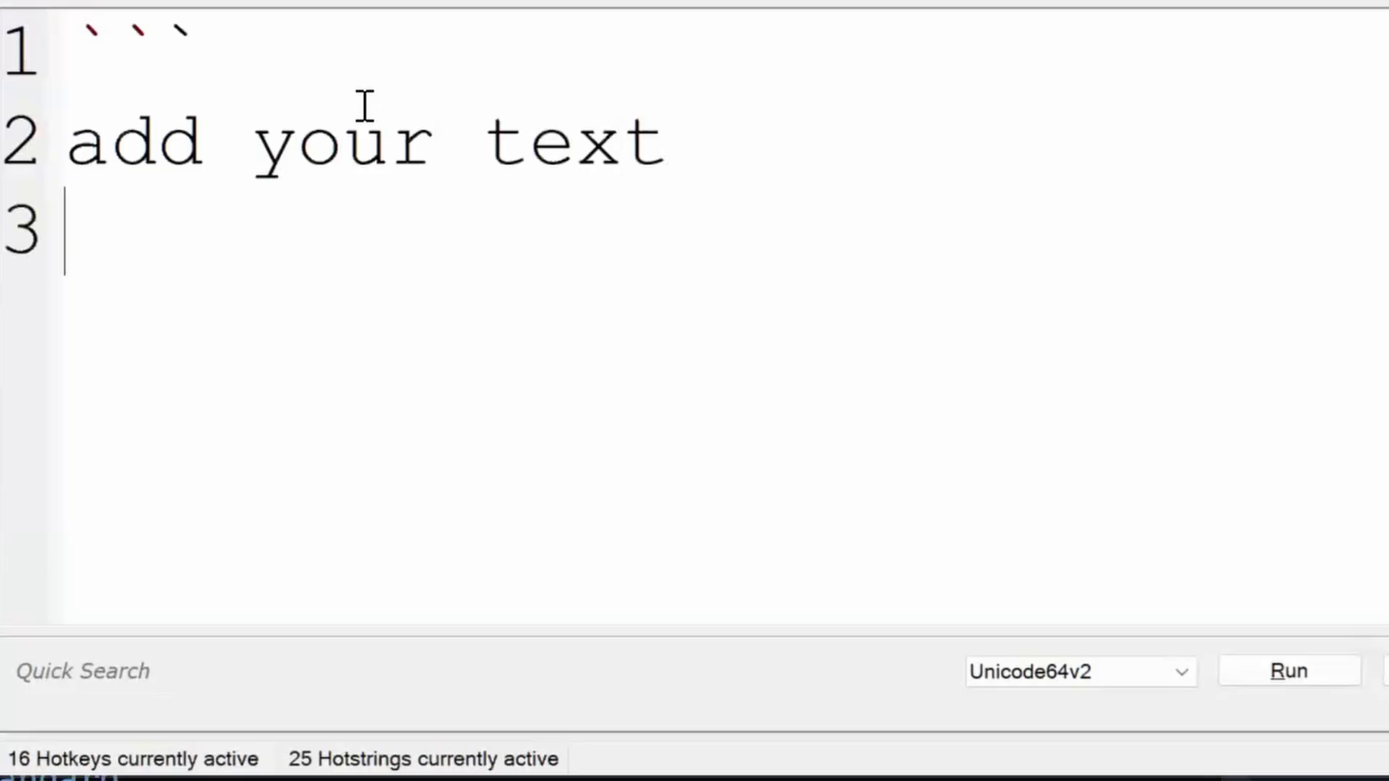
pyautogui.write('```')
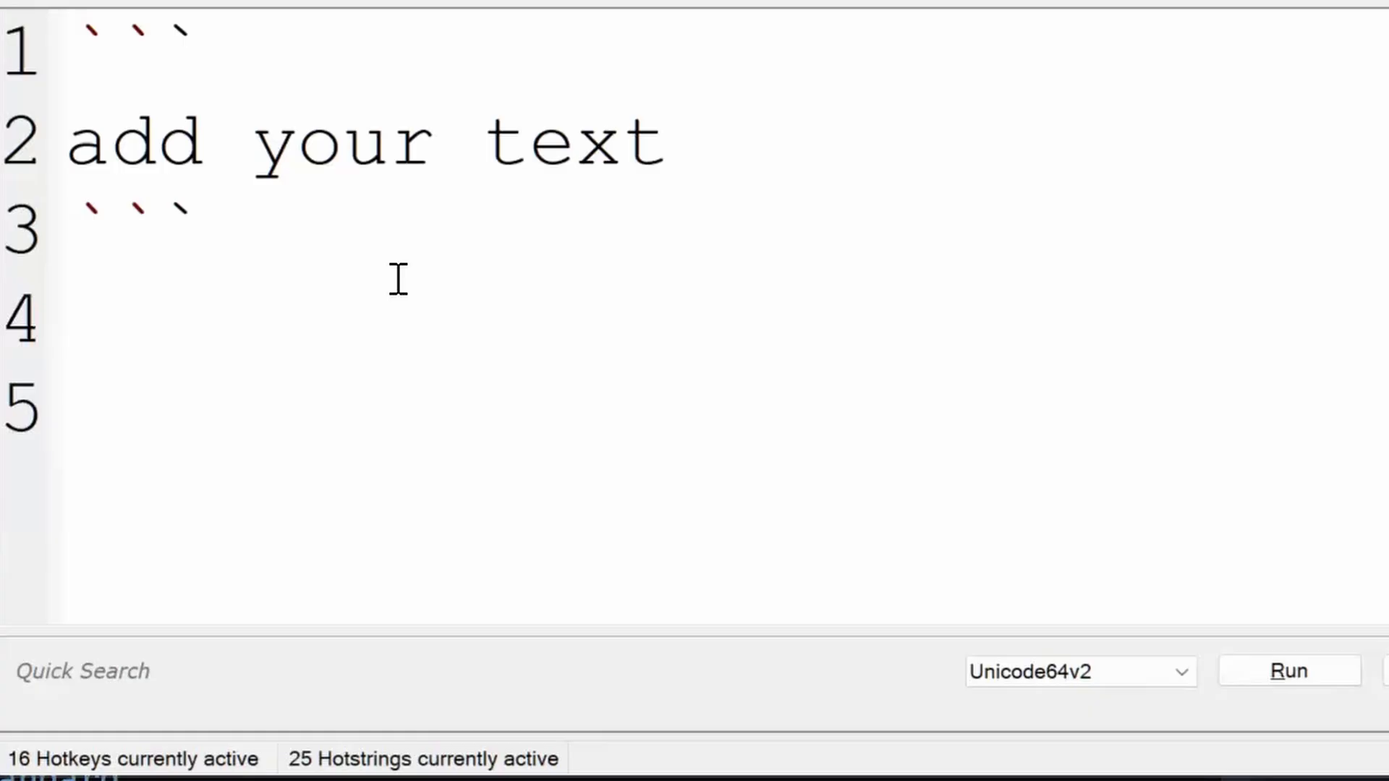
pyautogui.write('im talking about')
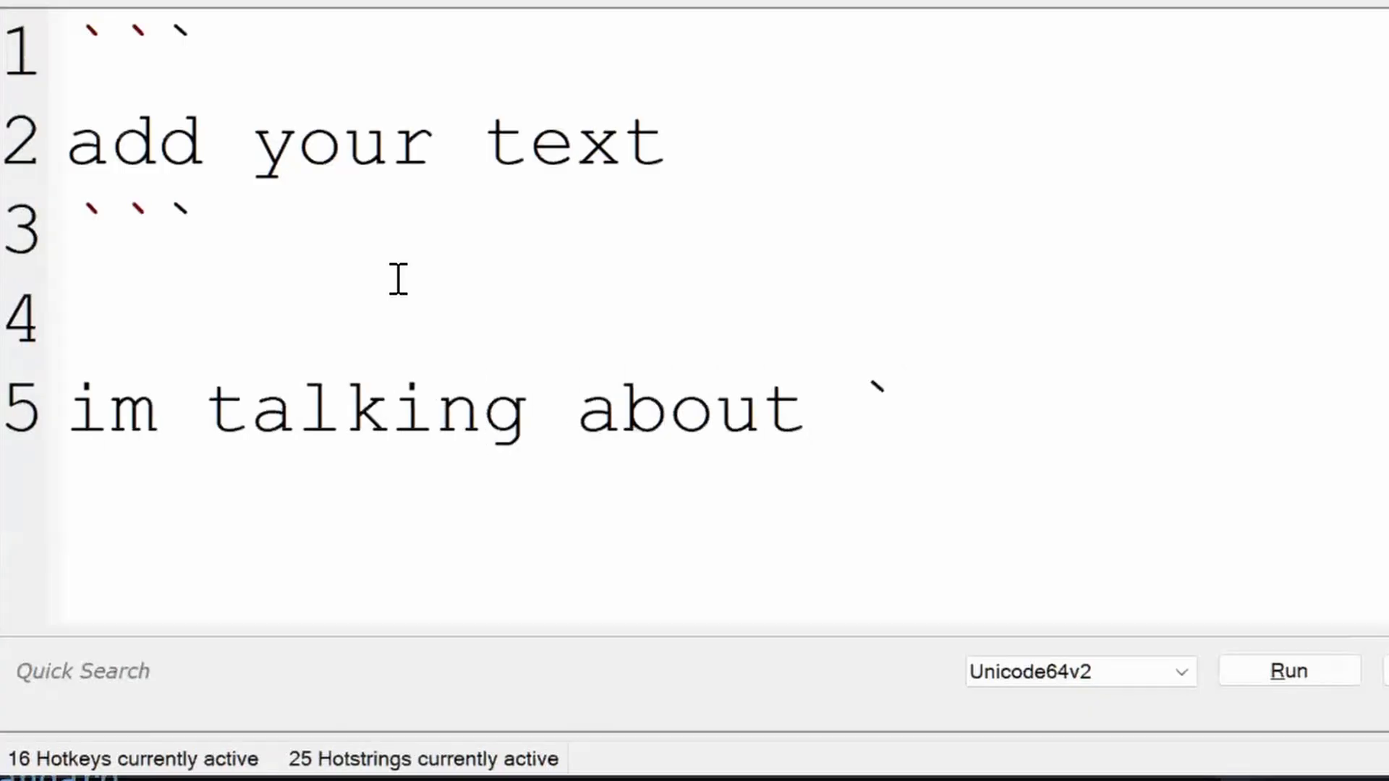
pyautogui.write('this')
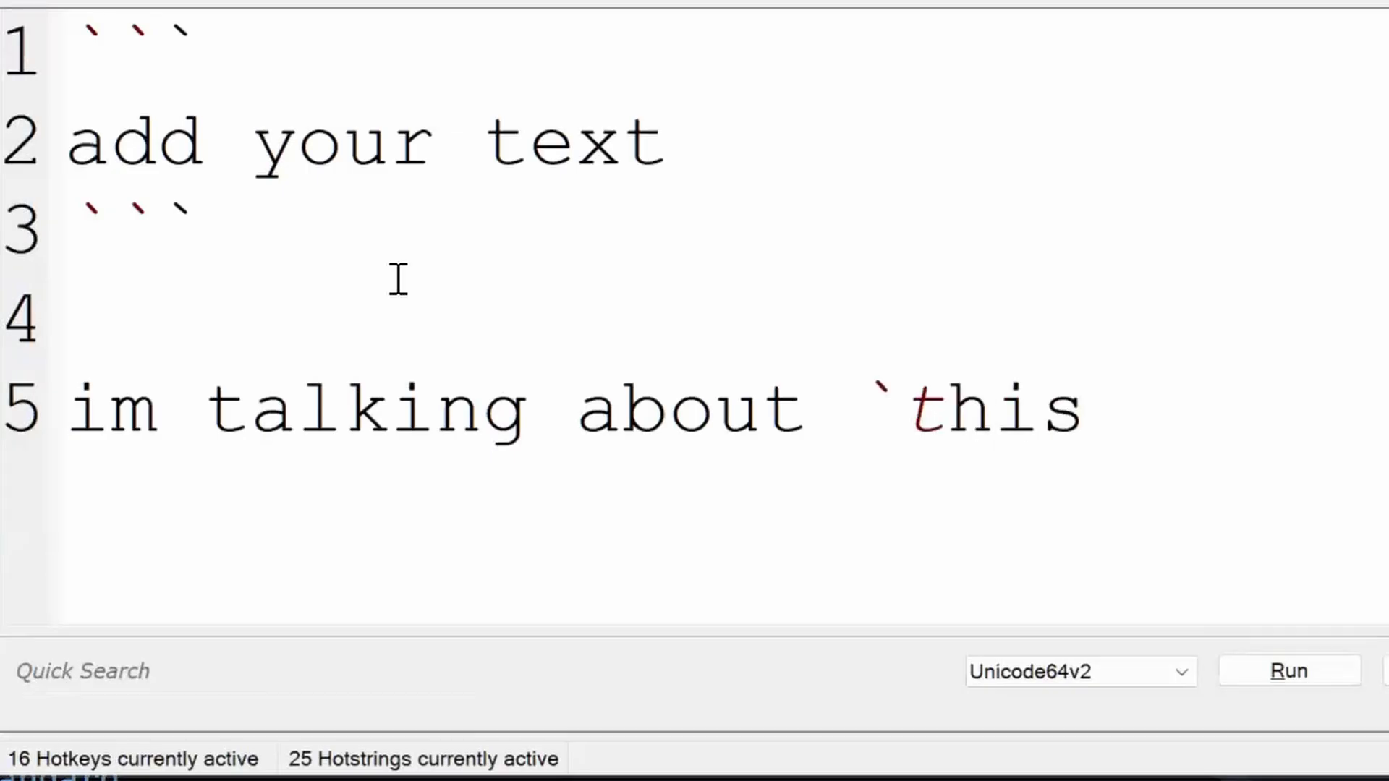
pyautogui.write('` and that')
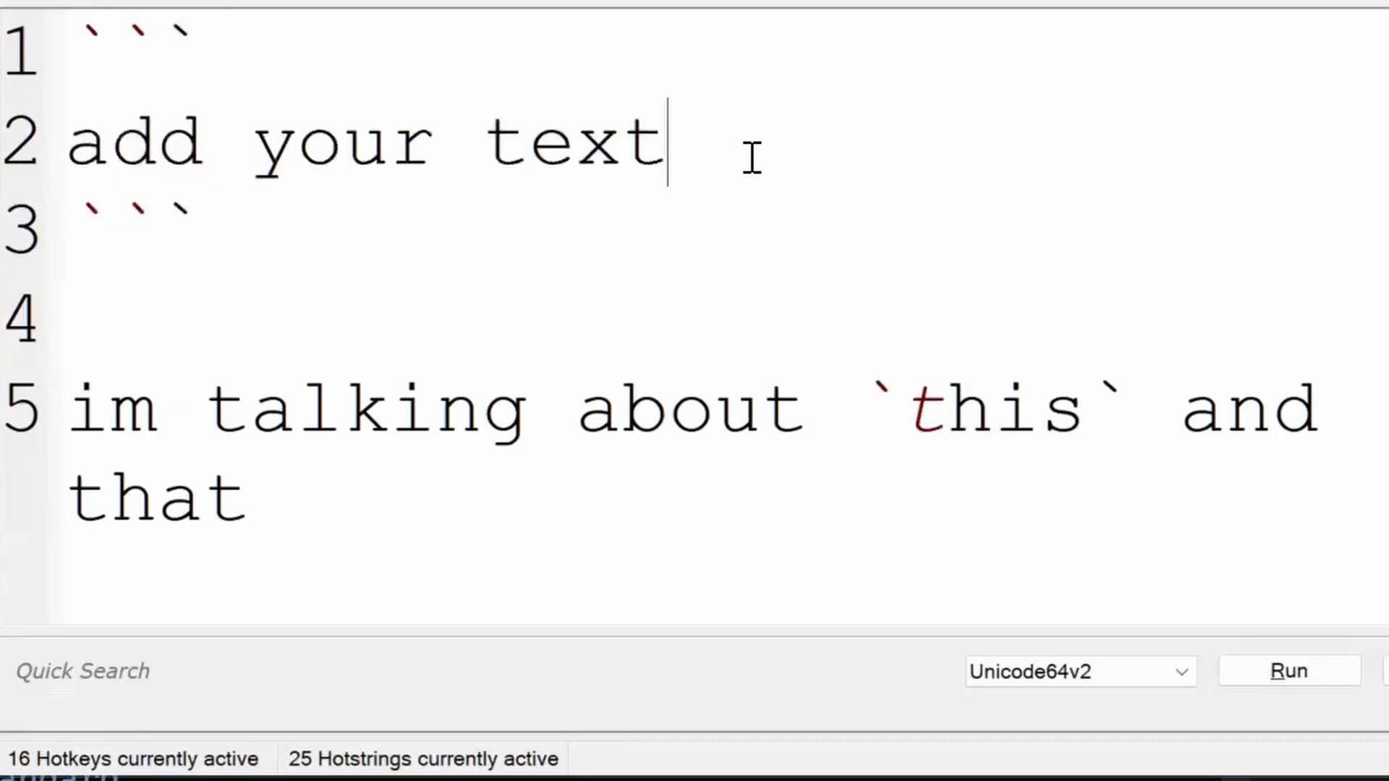
pyautogui.write('lots')
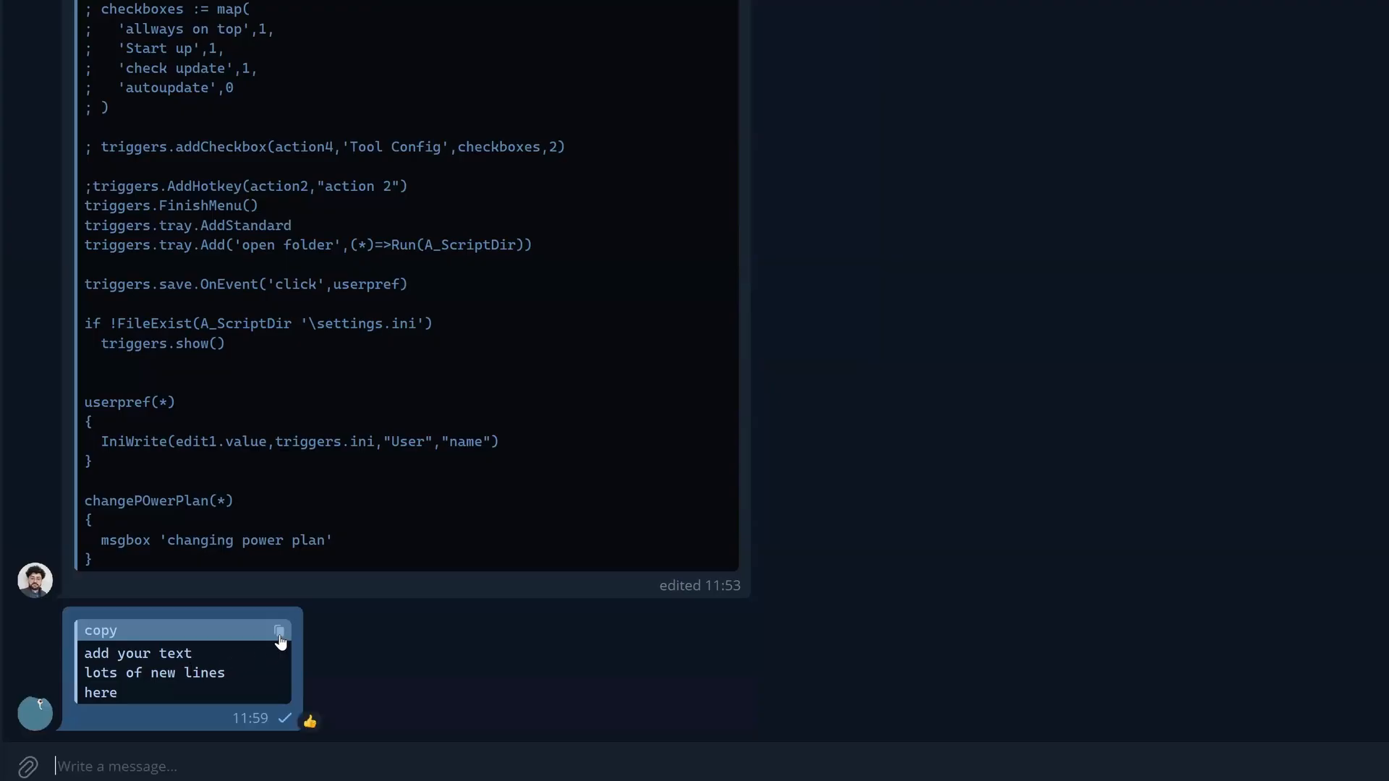
pyautogui.moveTo(335, 449)
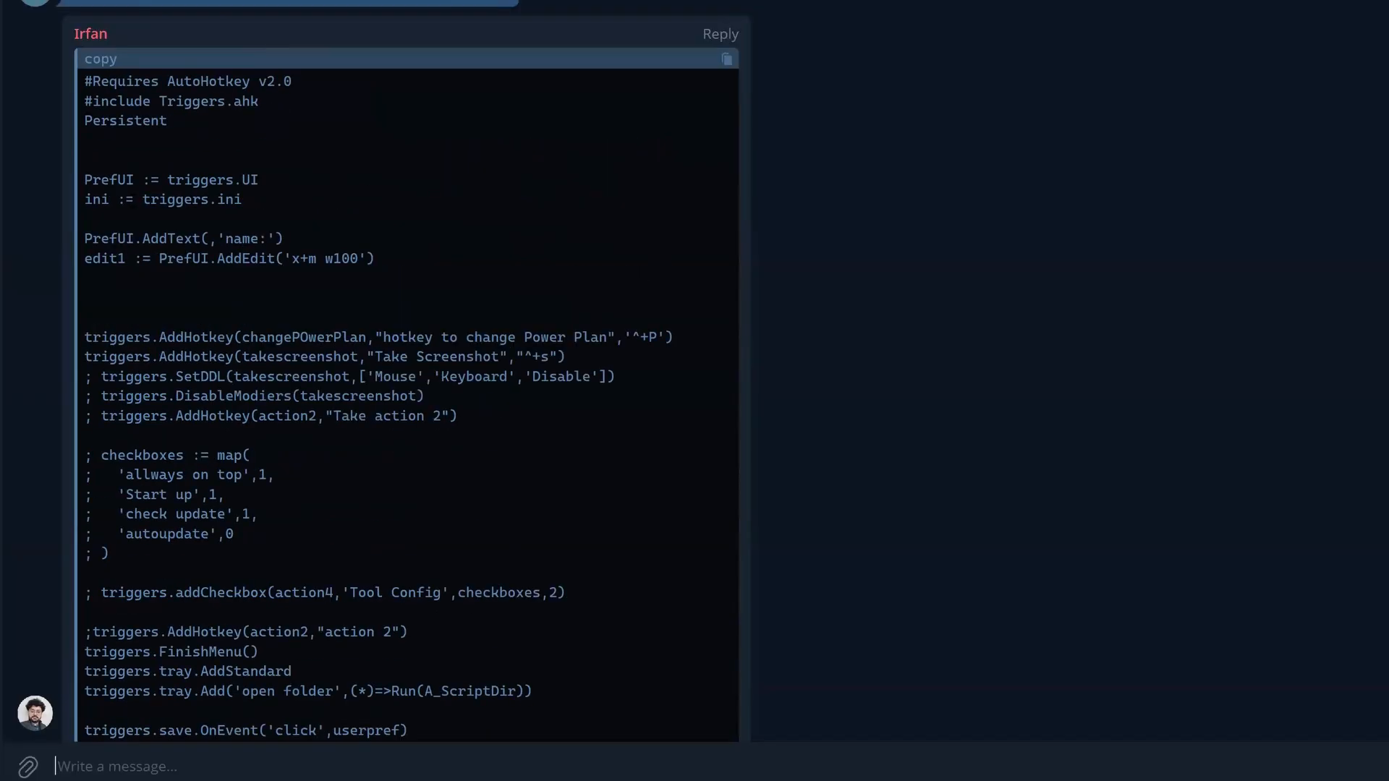
# Select a few script lines, clear the selection, then copy the whole code block via its header icon
pyautogui.moveTo(85, 81); pyautogui.dragTo(109, 553)
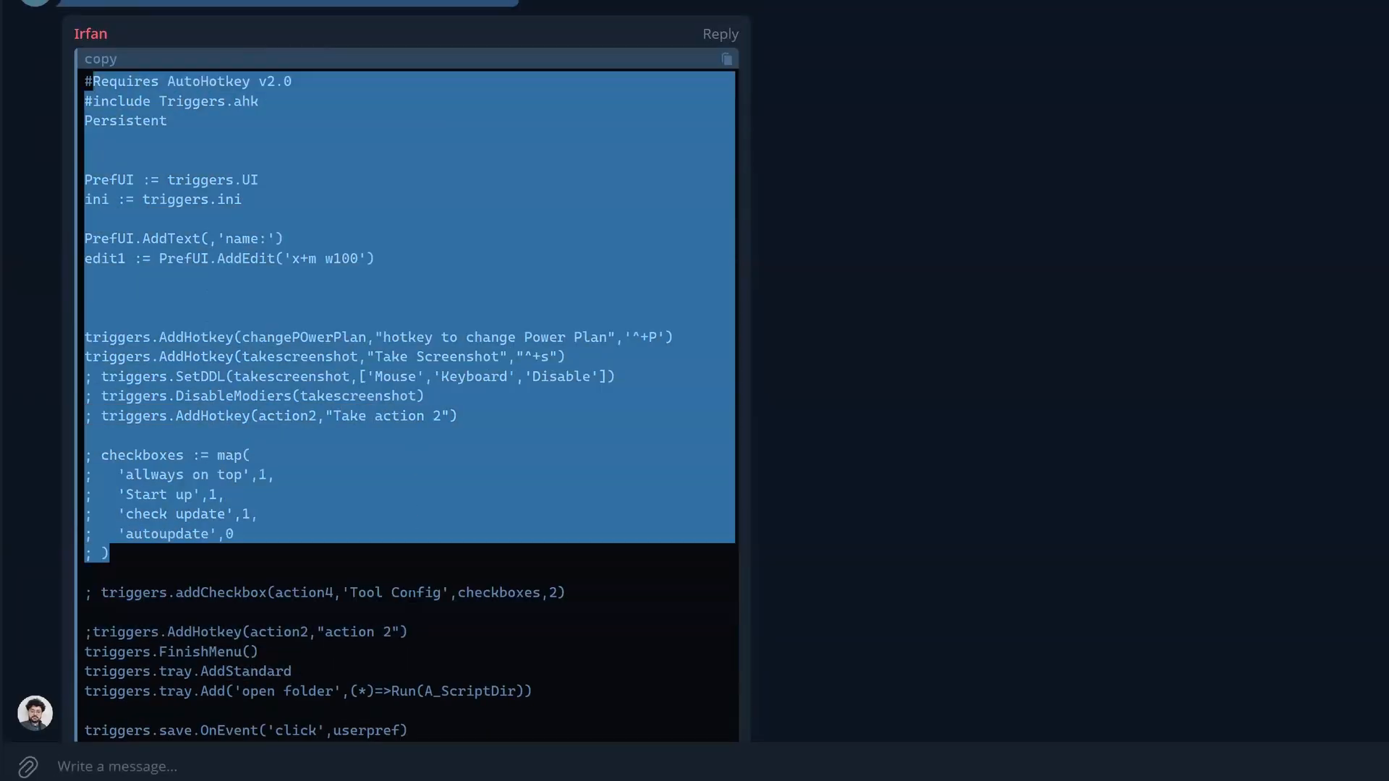
pyautogui.click(451, 482)
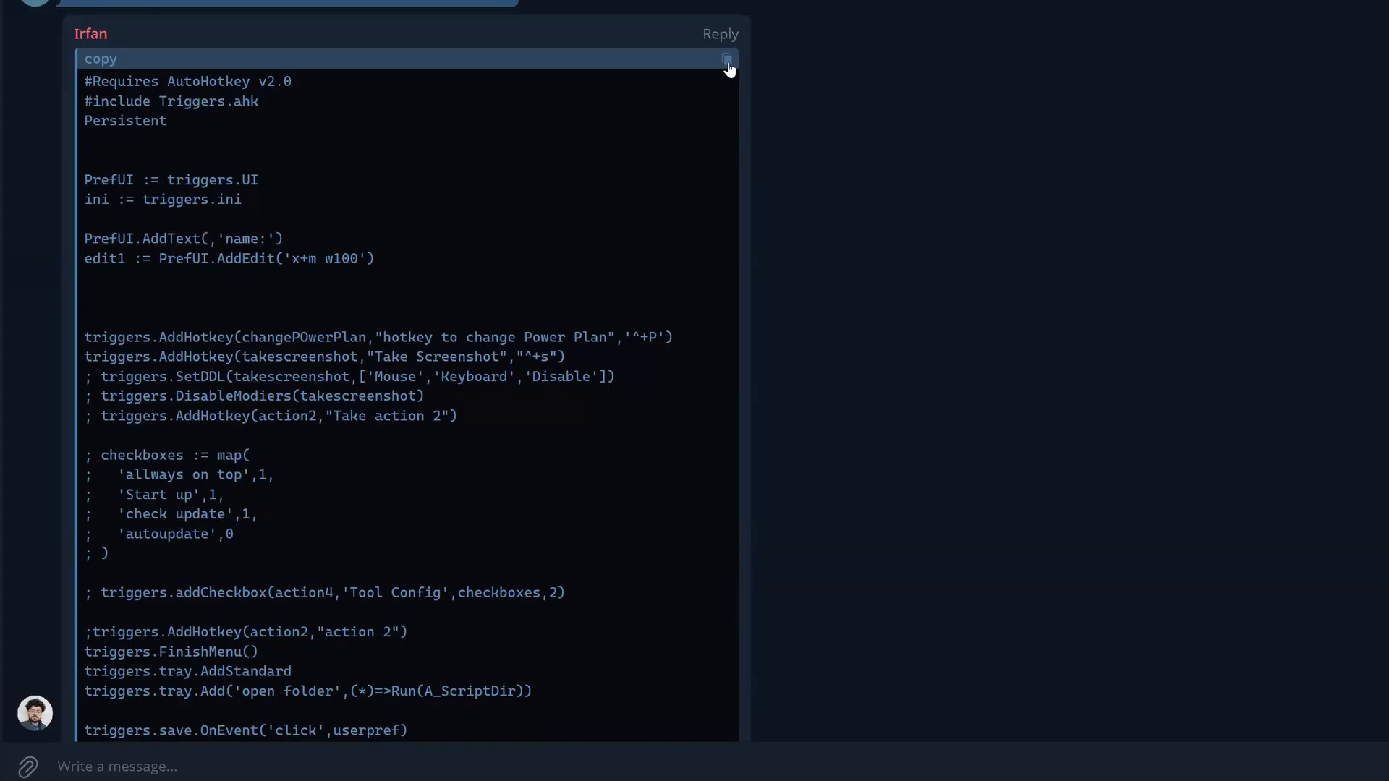
pyautogui.click(727, 59)
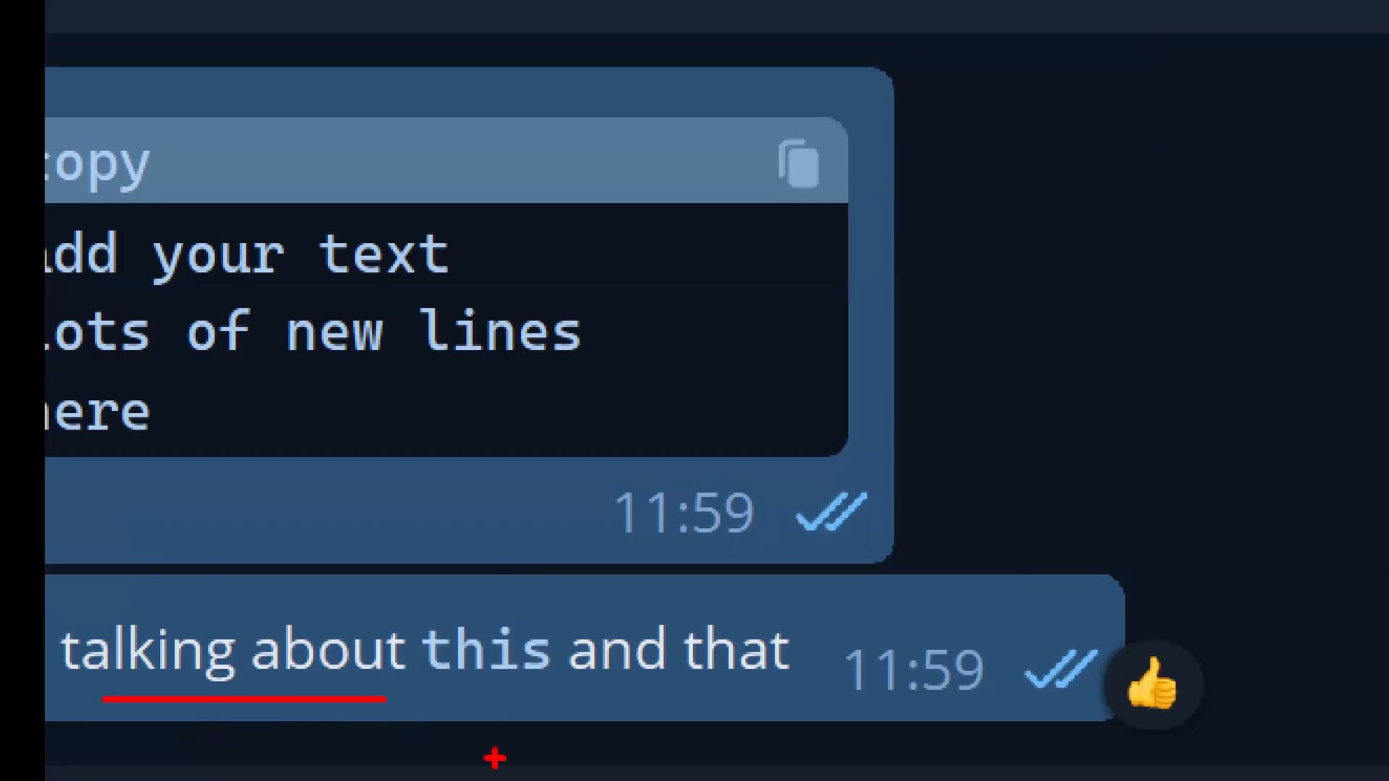
# Bring the latest sent messages with the code block and inline monospace text into view
pyautogui.doubleClick(480, 651)
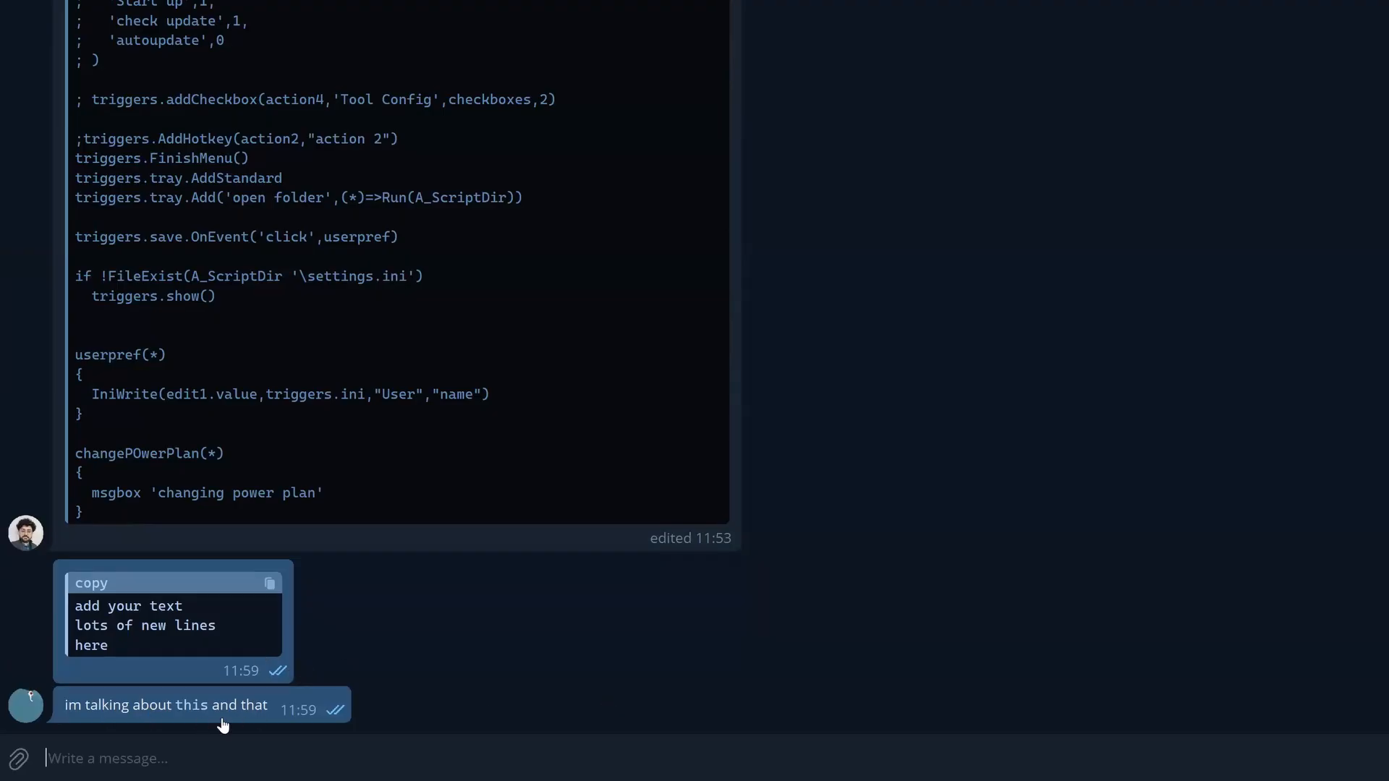
# Draft 'type some text' in the message composer to show its formatting options
pyautogui.doubleClick(165, 705)
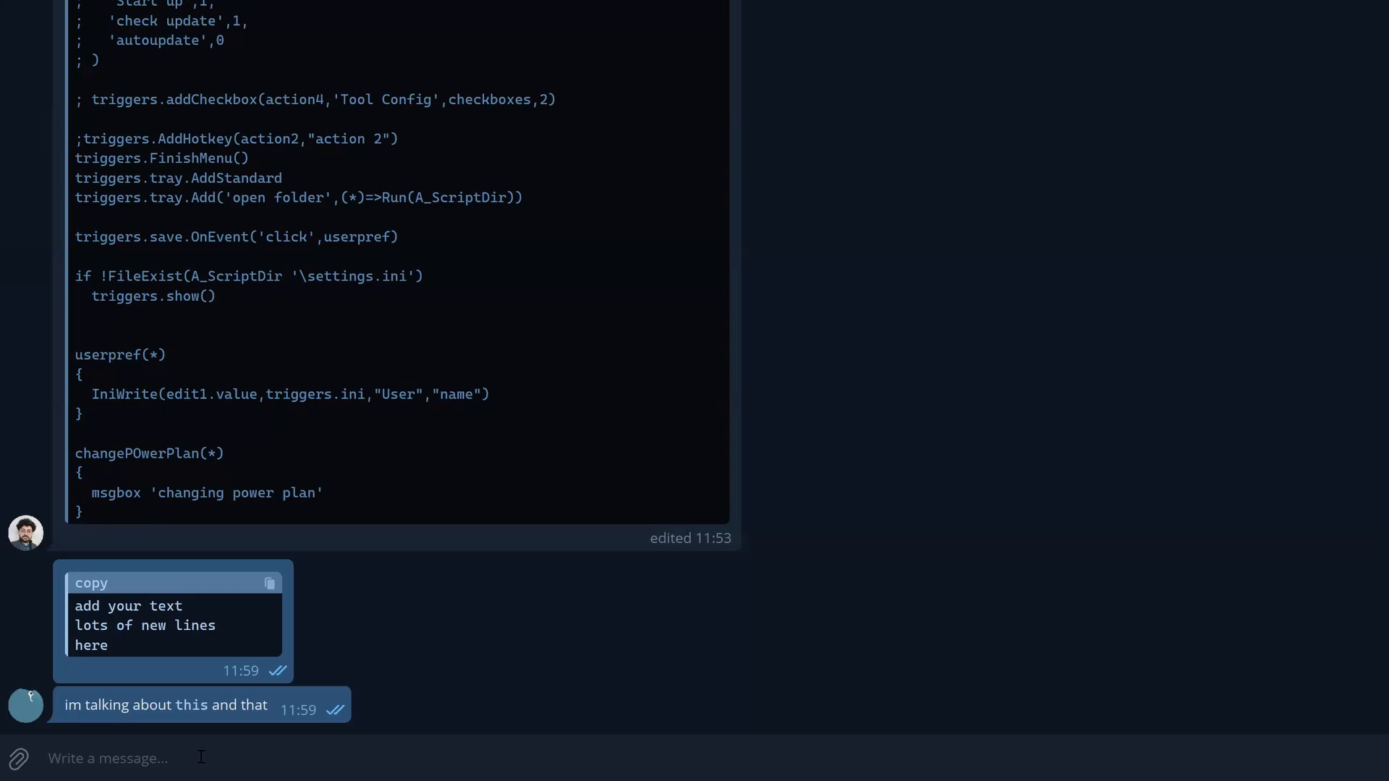
pyautogui.write('type some text')
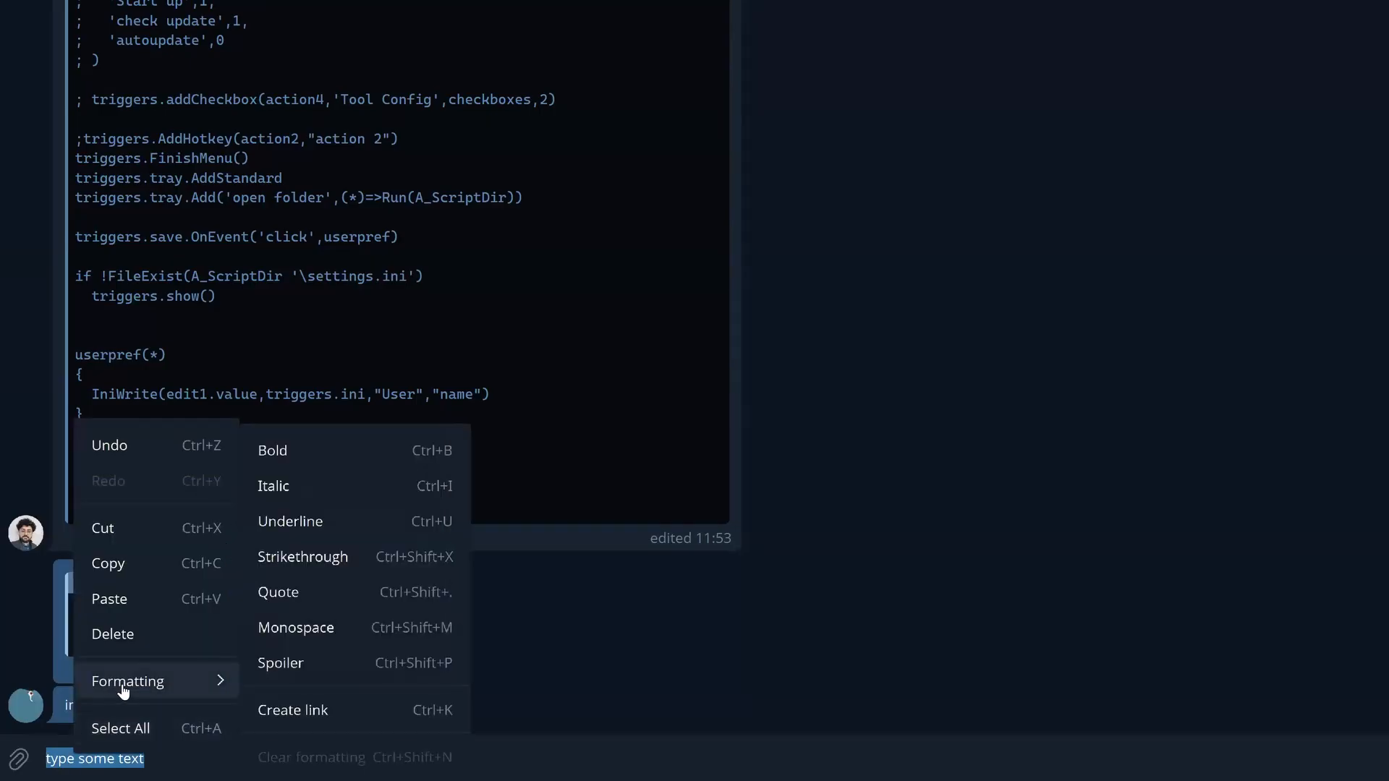
pyautogui.moveTo(296, 663)
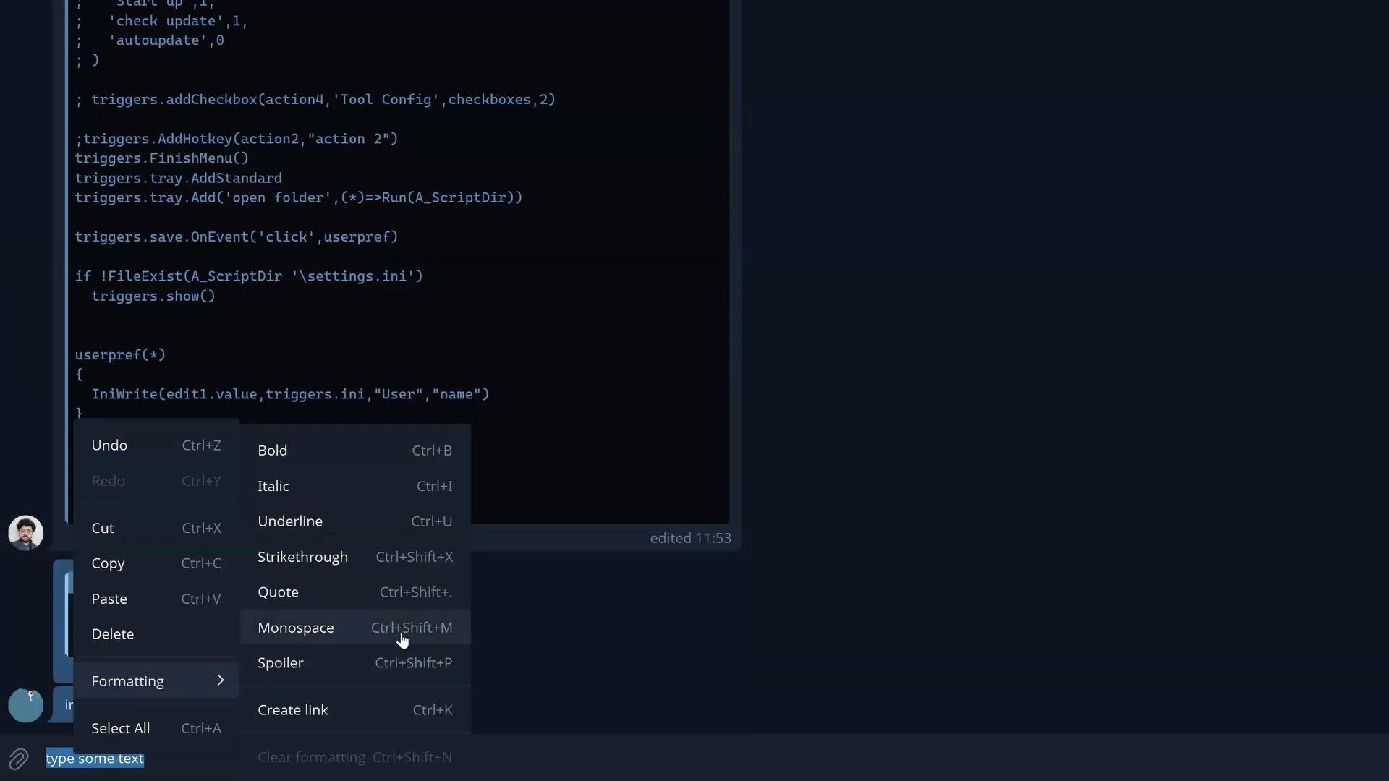
pyautogui.moveTo(120, 748)
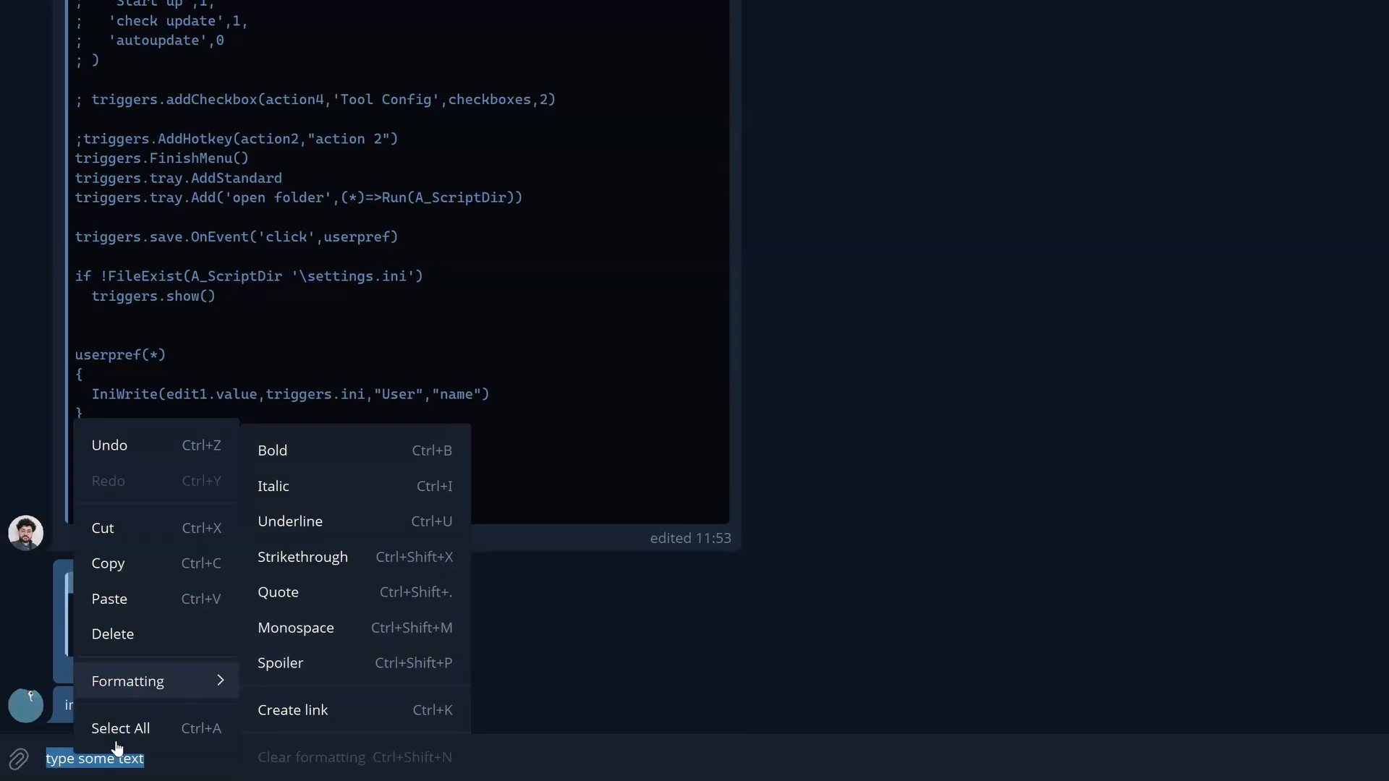